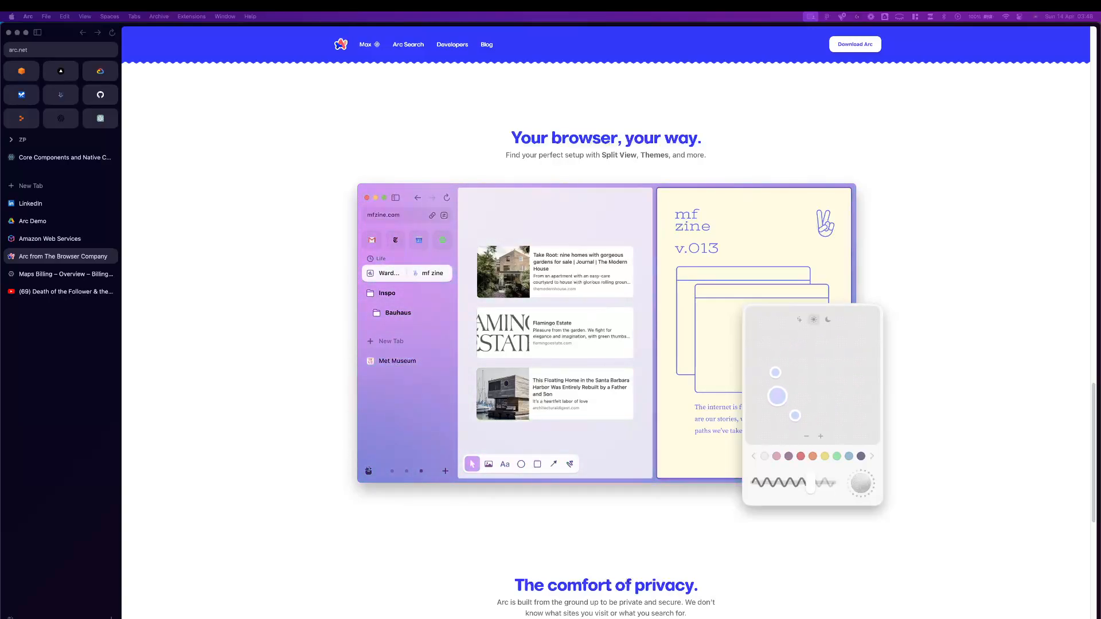
Step: Bring up Arc's command bar over the arc.net page
{"action": "left_click", "coordinate": [836, 457]}
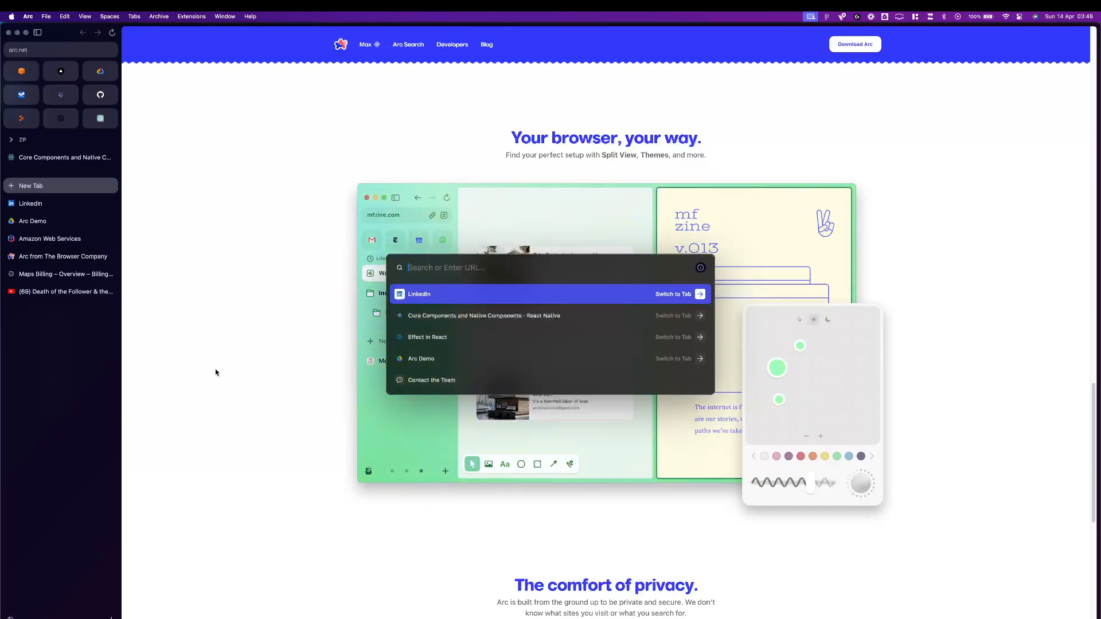
Step: Use the ChatGPT command-bar action to ask 'explain politics' in a new tab
{"action": "type", "text": "cha"}
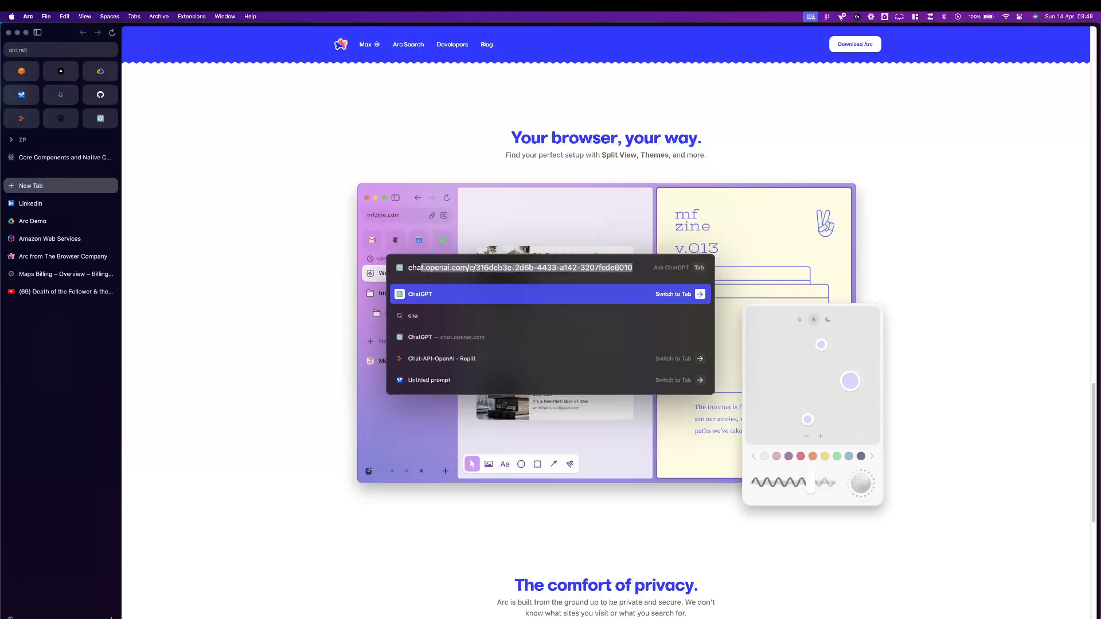
{"action": "type", "text": "chatgp"}
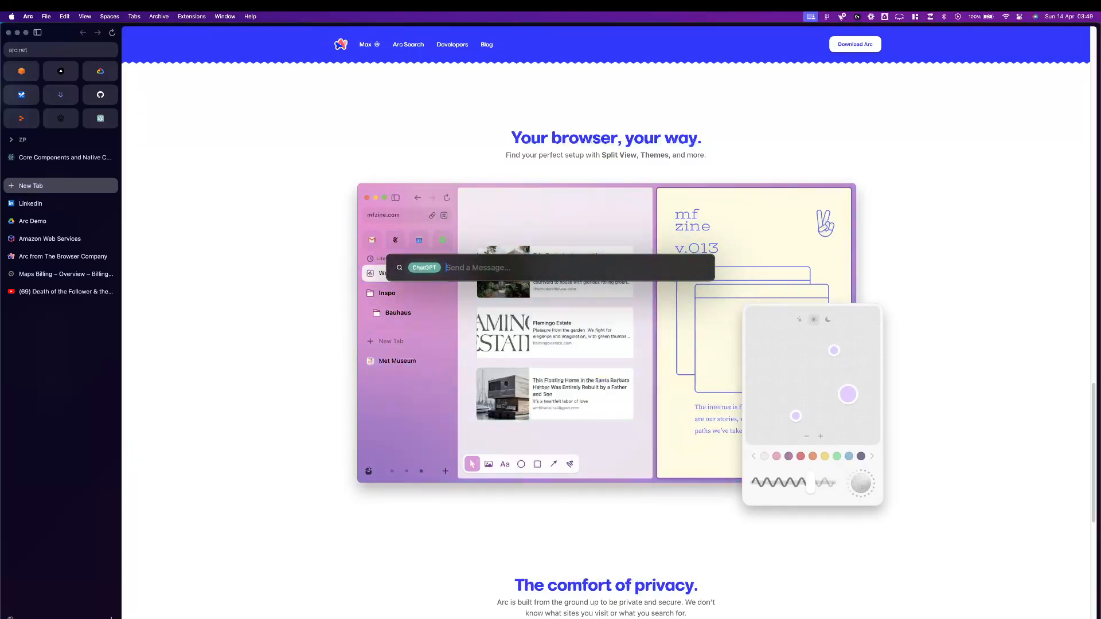
{"action": "type", "text": "explain"}
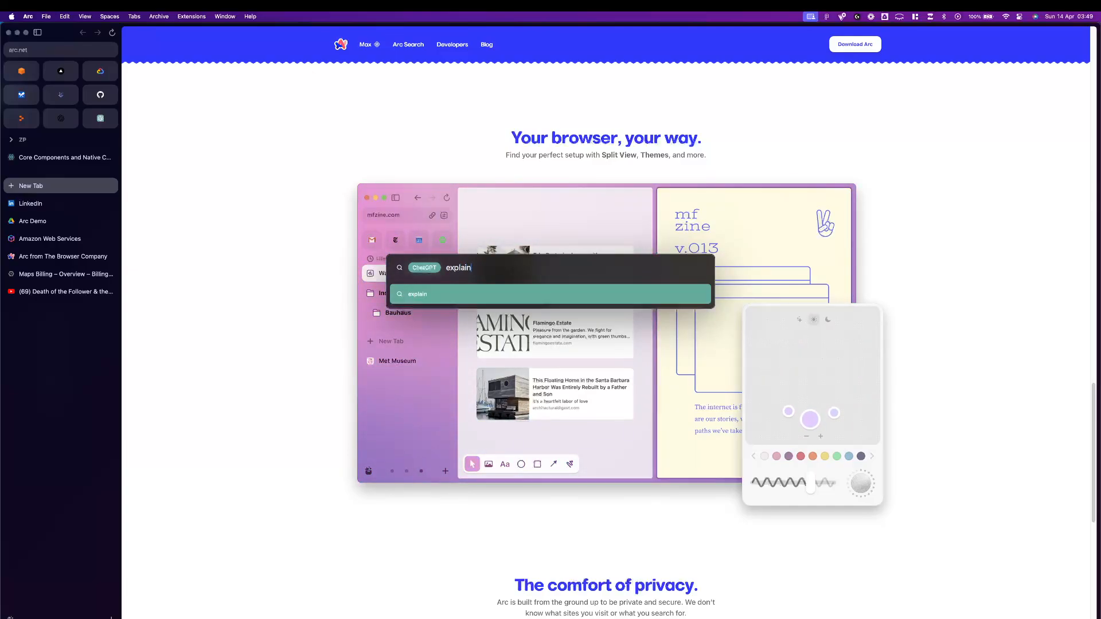
{"action": "type", "text": "politica"}
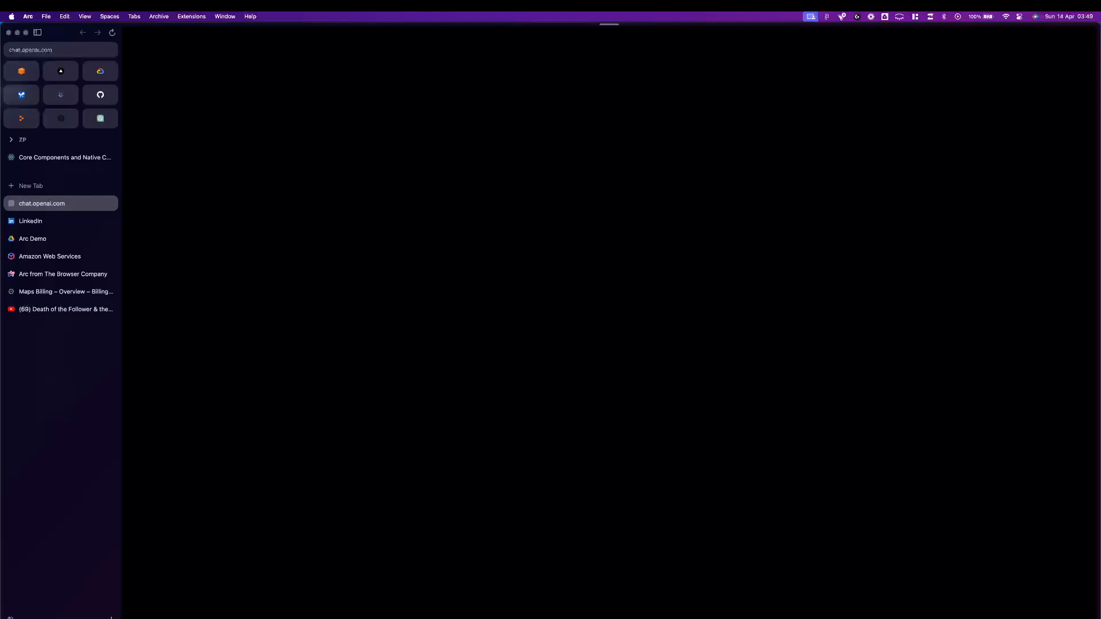
Step: After ChatGPT answers, switch to the React Native Core Components docs tab with its AI summary
{"action": "left_click", "coordinate": [42, 204]}
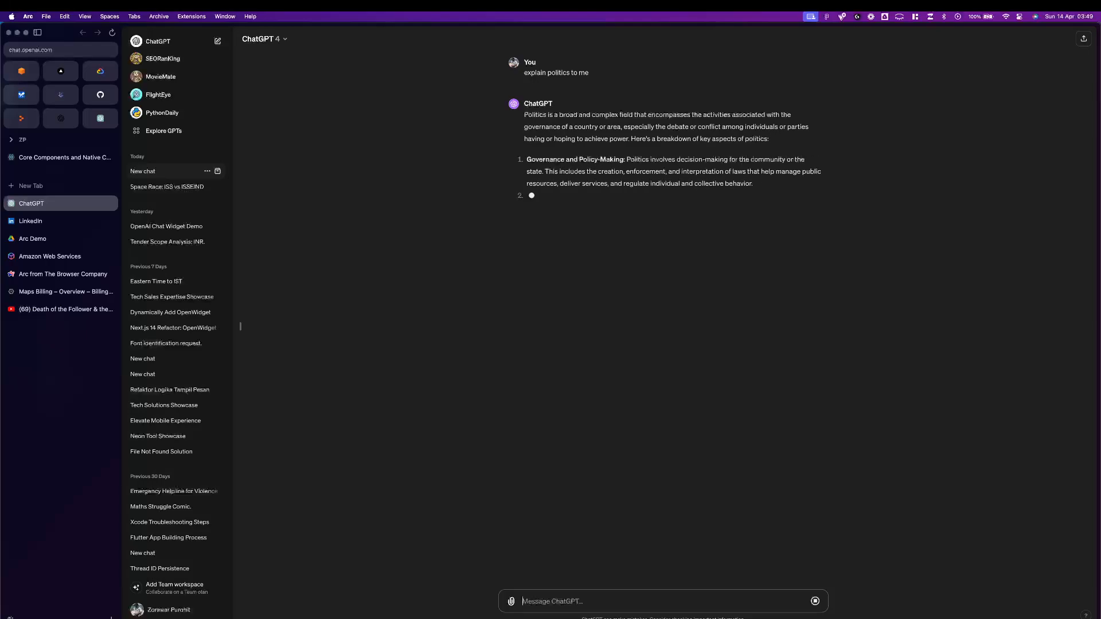
{"action": "left_click", "coordinate": [64, 157]}
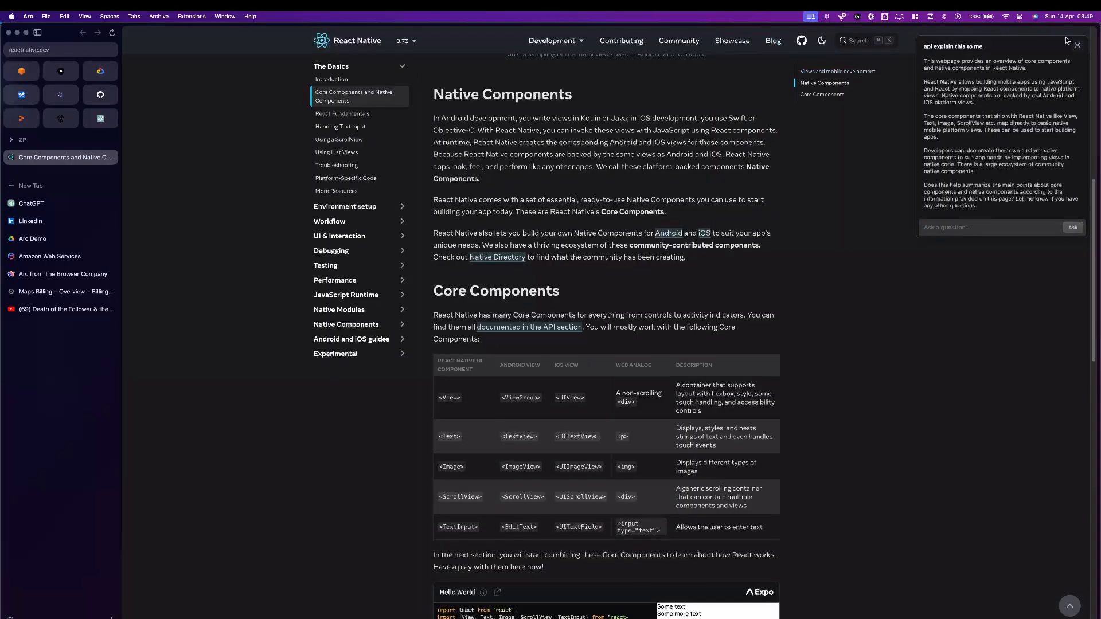
Step: Scroll the Core Components and APIs page alongside the AI explanation of APIs
{"action": "scroll", "scroll_direction": "down", "scroll_amount": 3}
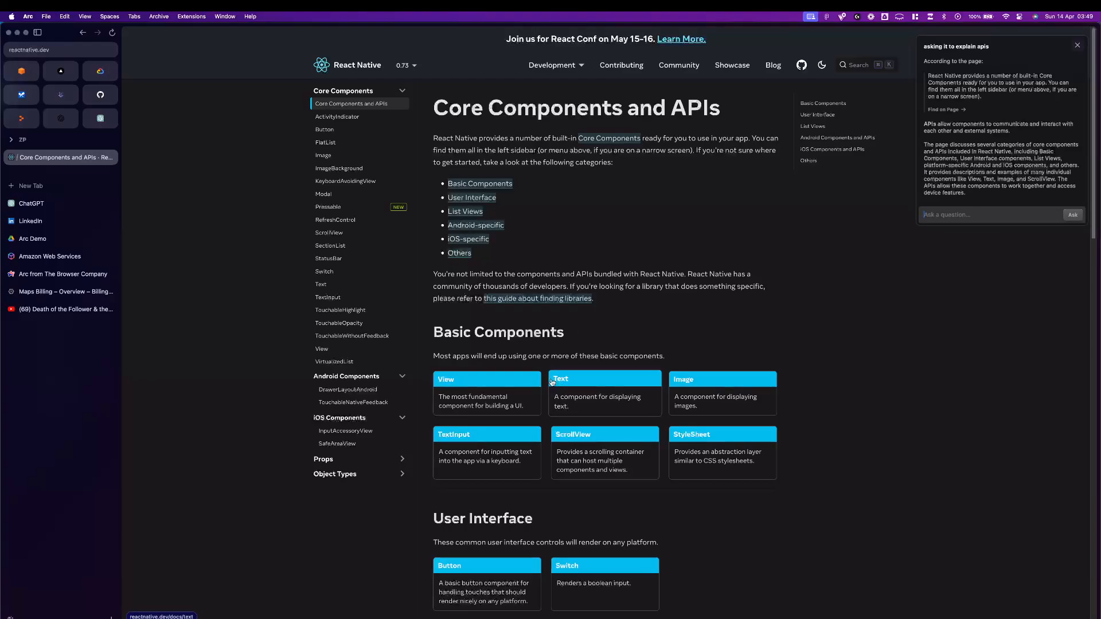
{"action": "scroll", "scroll_direction": "down", "scroll_amount": 3}
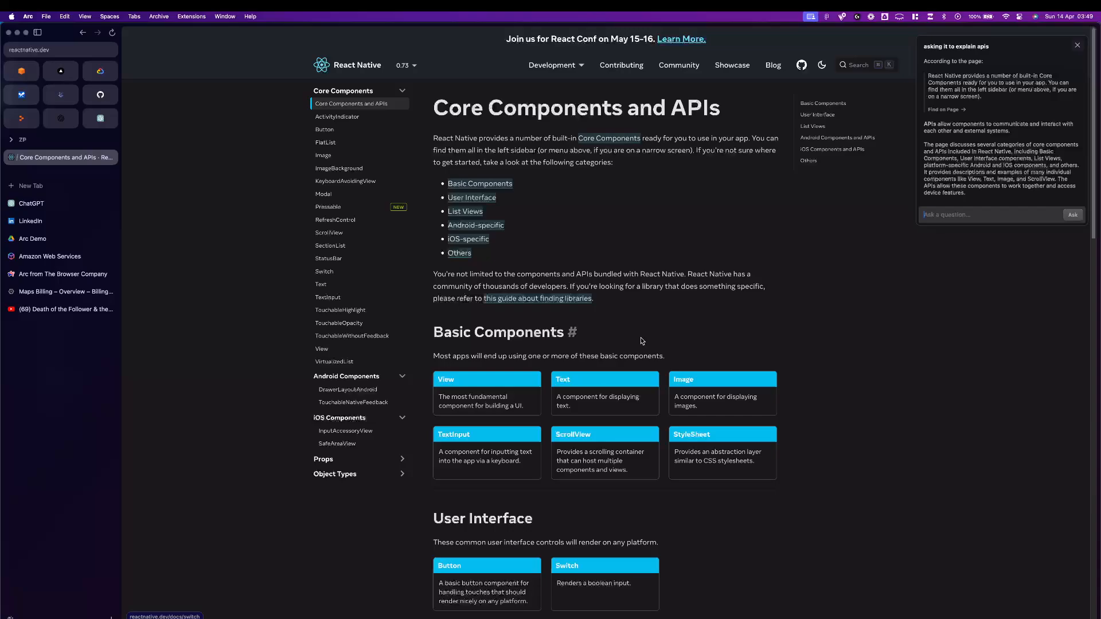
{"action": "mouse_move", "coordinate": [264, 302]}
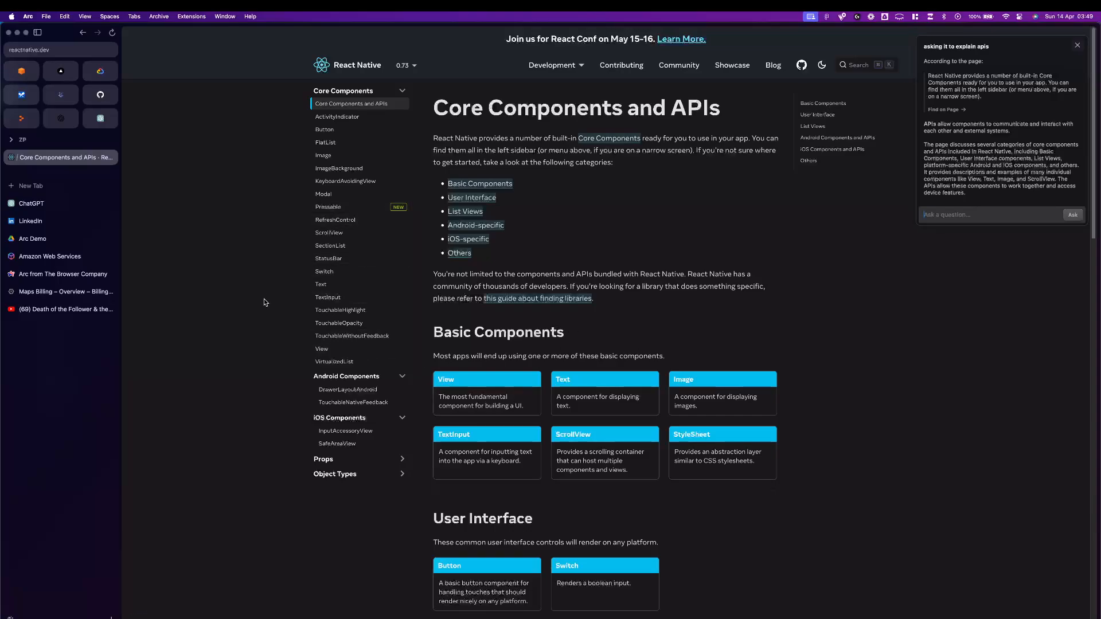